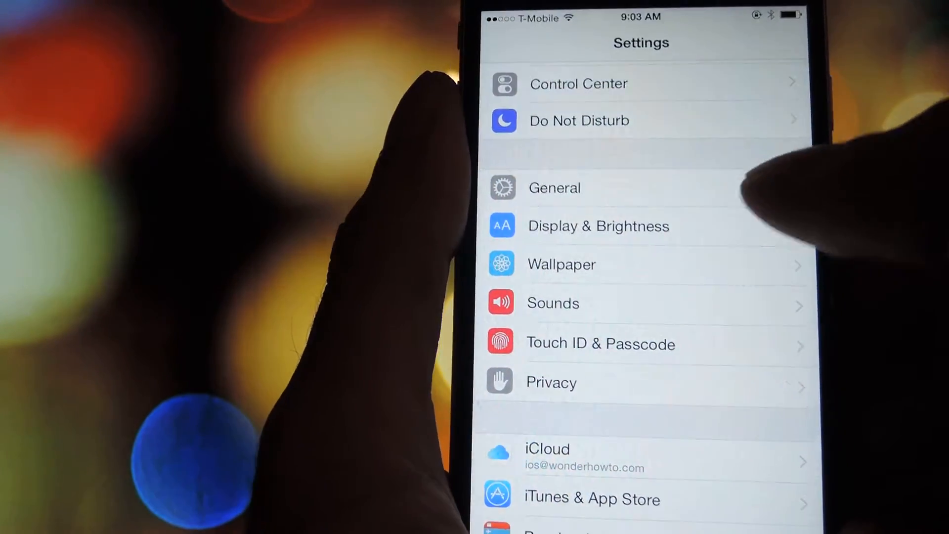
Go to General > Accessibility > Zoom and switch Zoom magnification on.
left_click(554, 188)
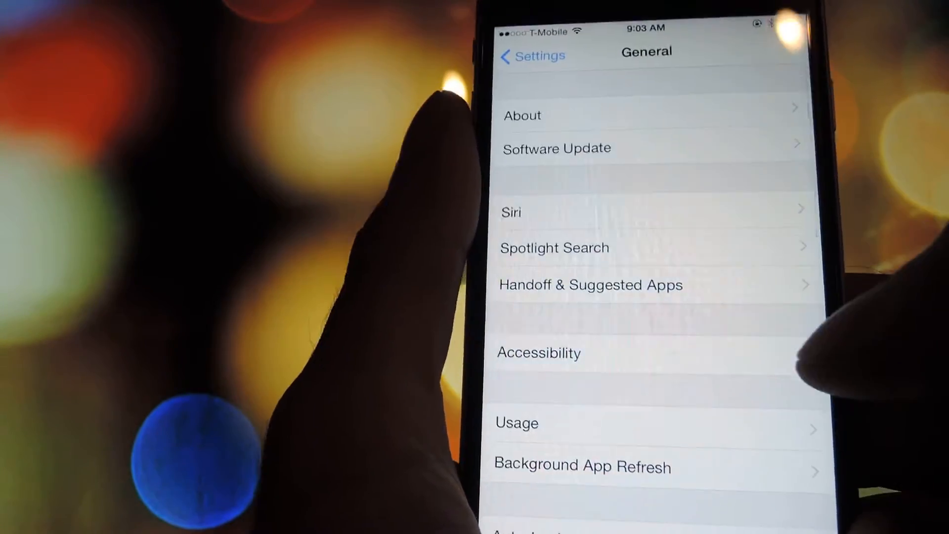
left_click(538, 353)
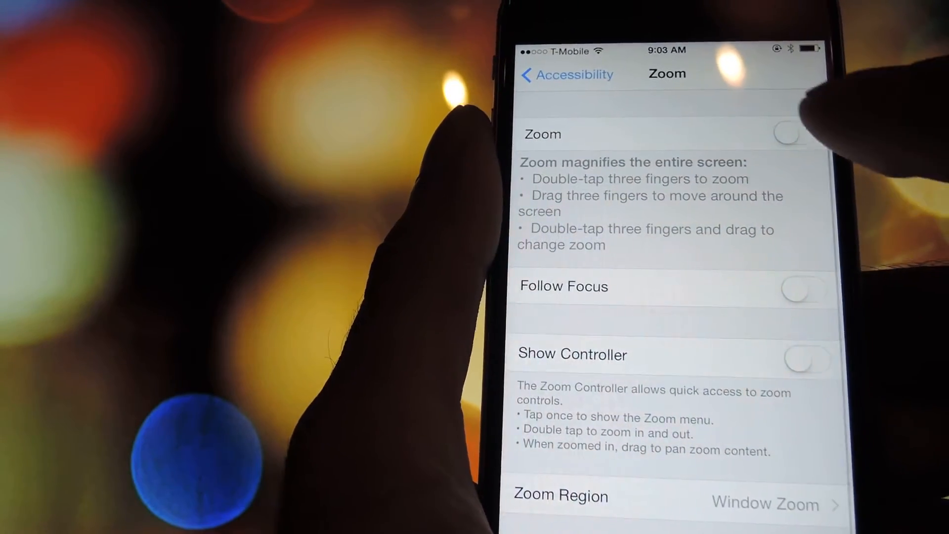
left_click(787, 132)
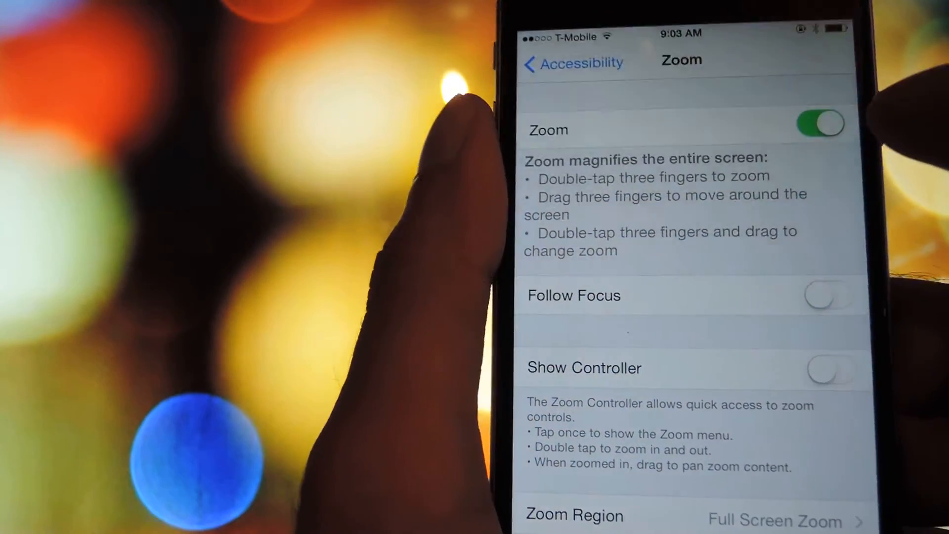
With Zoom Region on Full Screen Zoom, return to the Accessibility list.
left_click(820, 125)
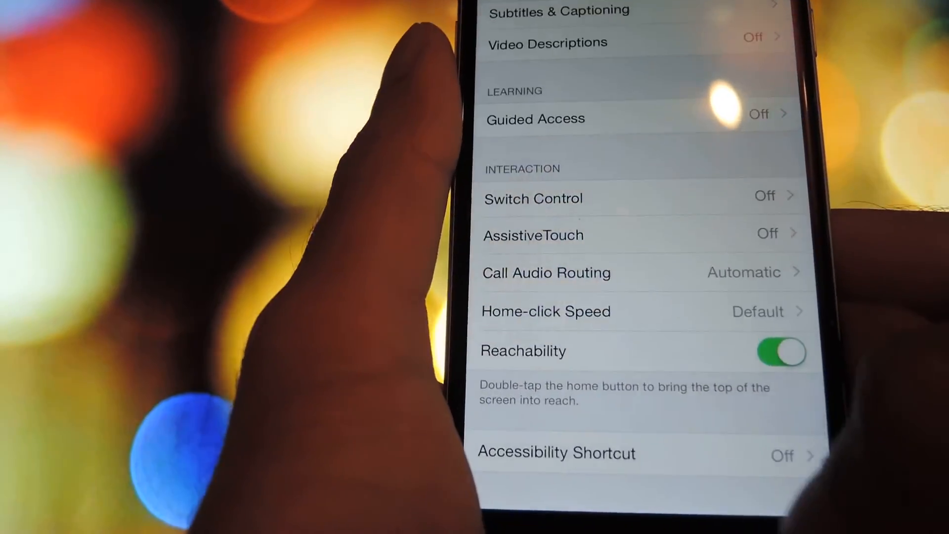
Assign Zoom as the feature the Accessibility Shortcut triggers.
left_click(555, 453)
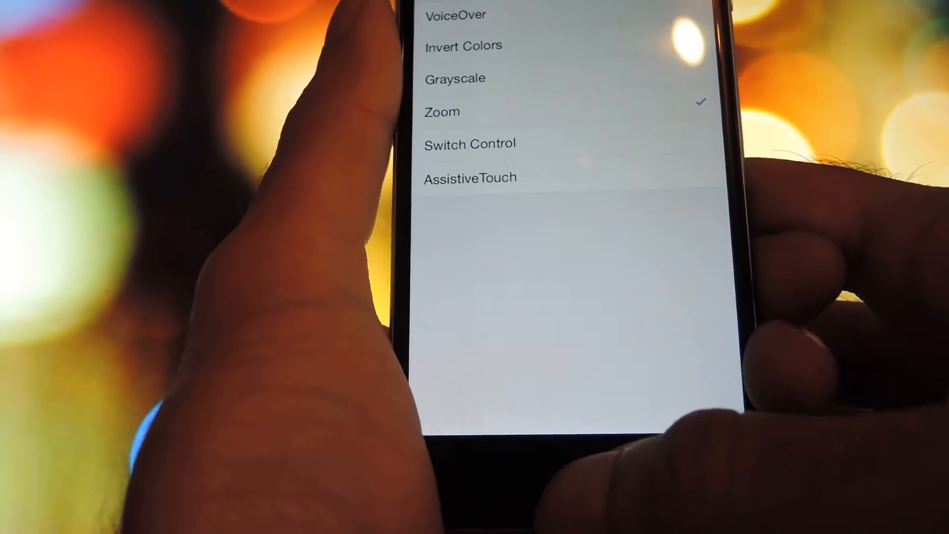
Leave Settings for the Home Screen with Zoom set as the shortcut.
scroll("down", 3)
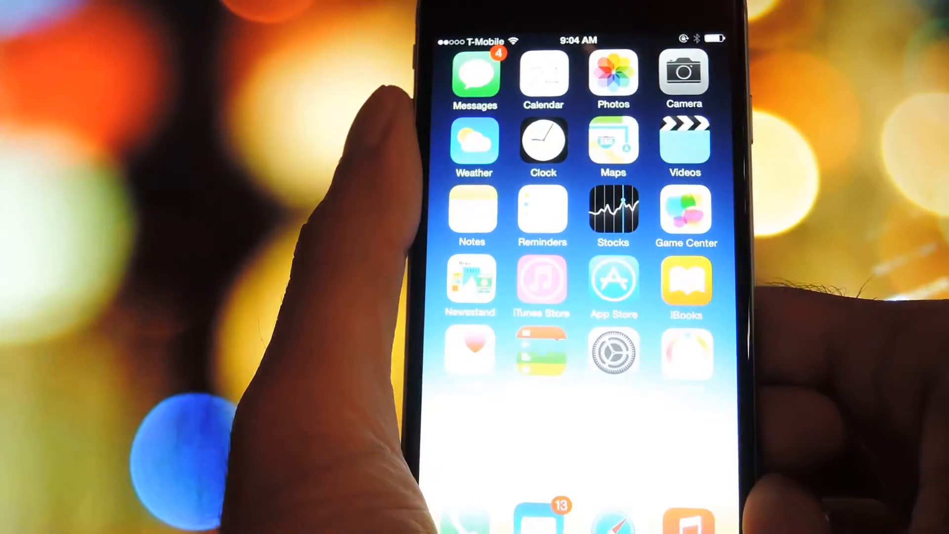
scroll("down", 3)
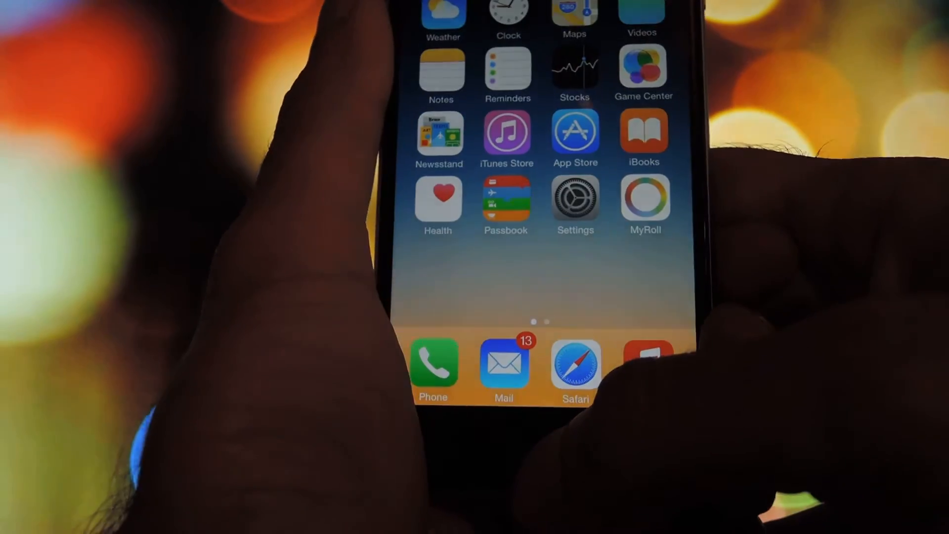